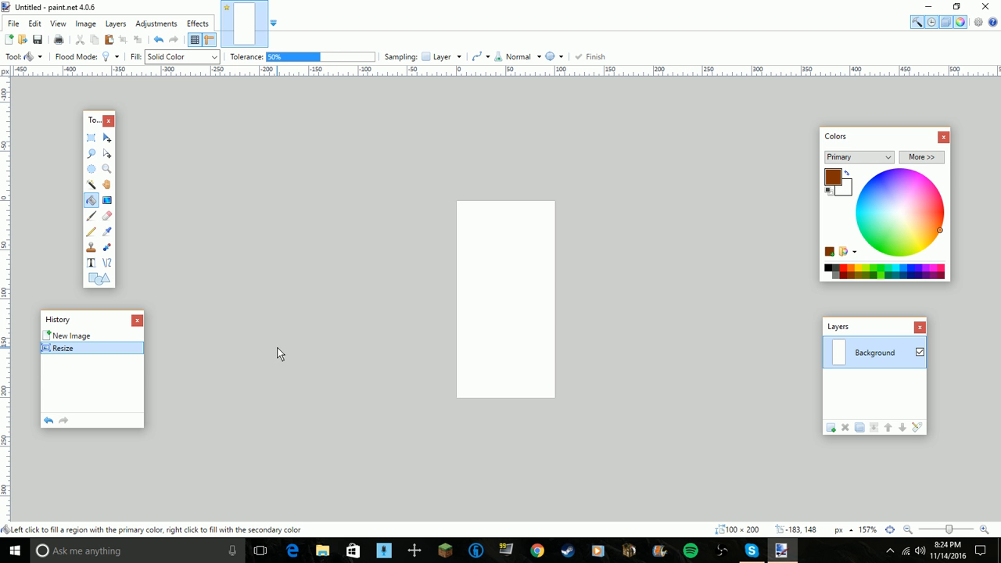
mouse_move(200, 356)
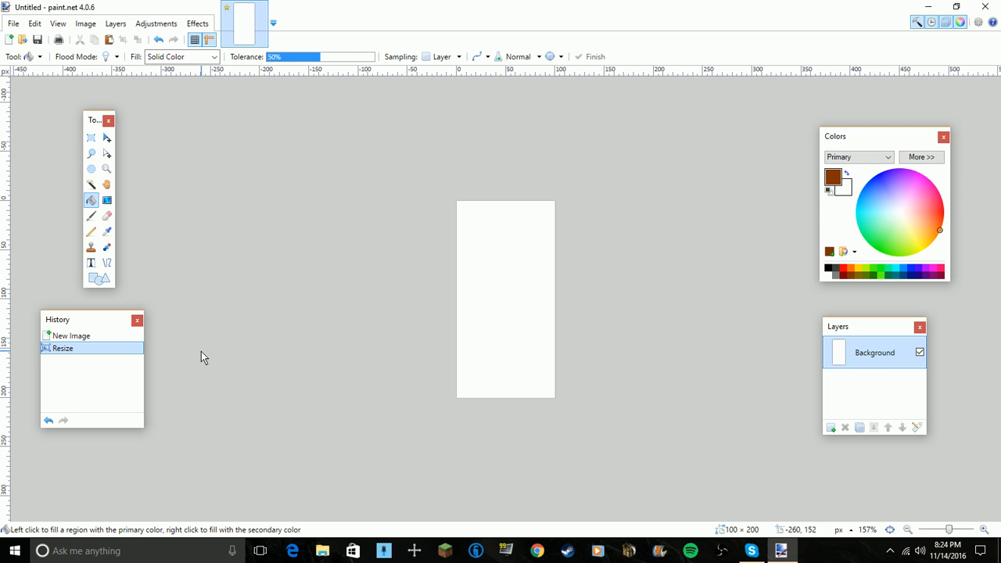
mouse_move(748, 269)
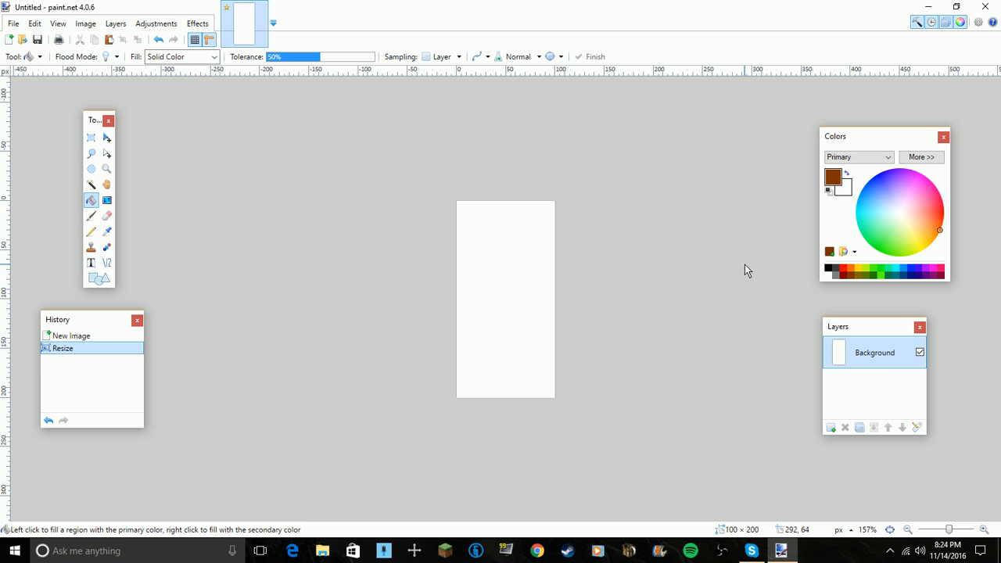
mouse_move(835, 295)
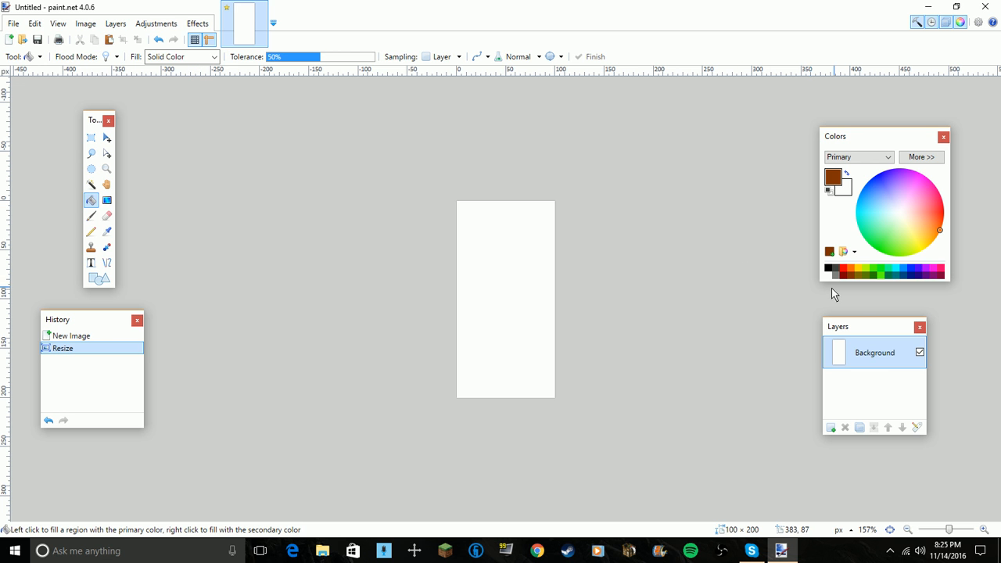
mouse_move(3, 204)
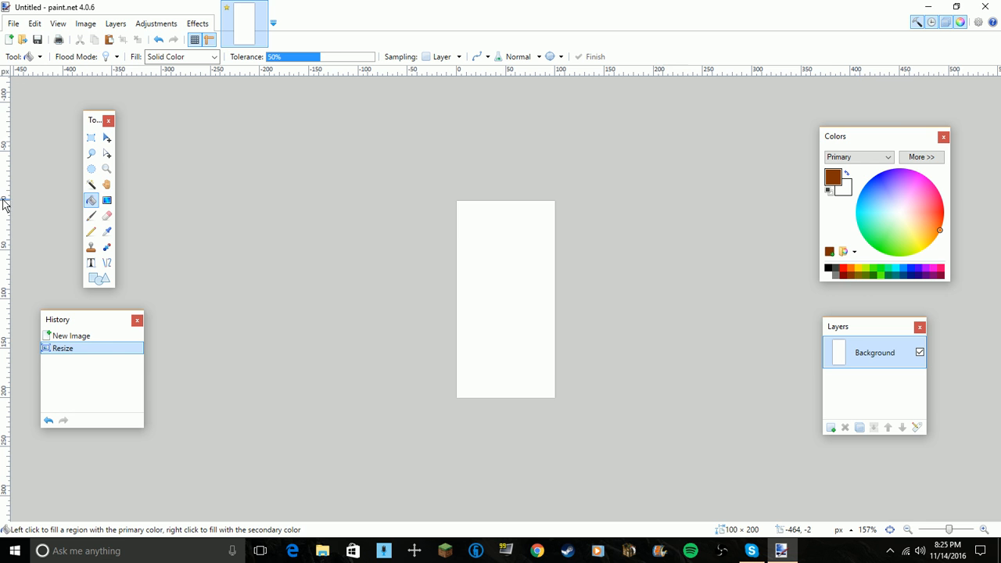
Fill the white canvas with solid brown using the Paint Bucket and commit it
left_click(510, 238)
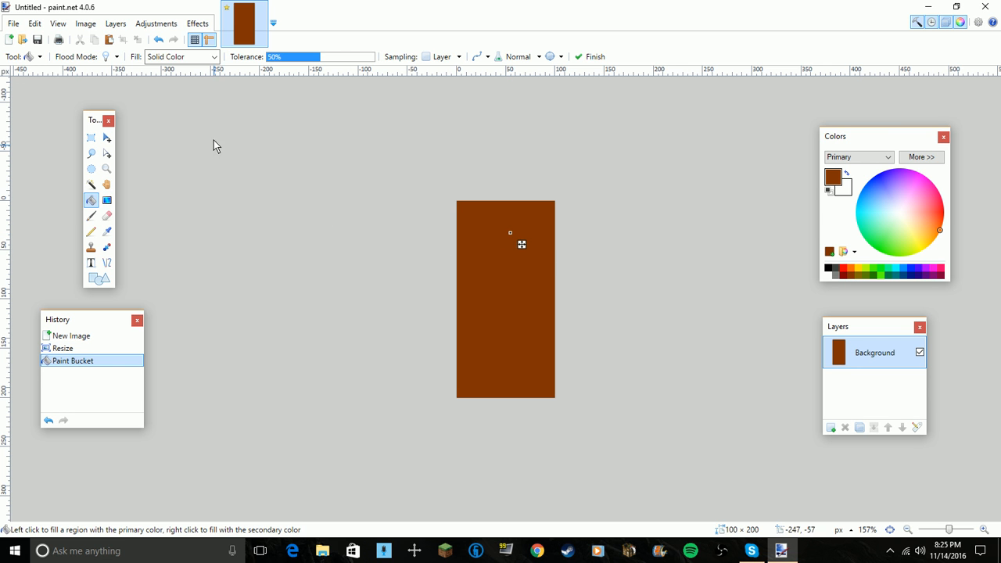
left_click(197, 23)
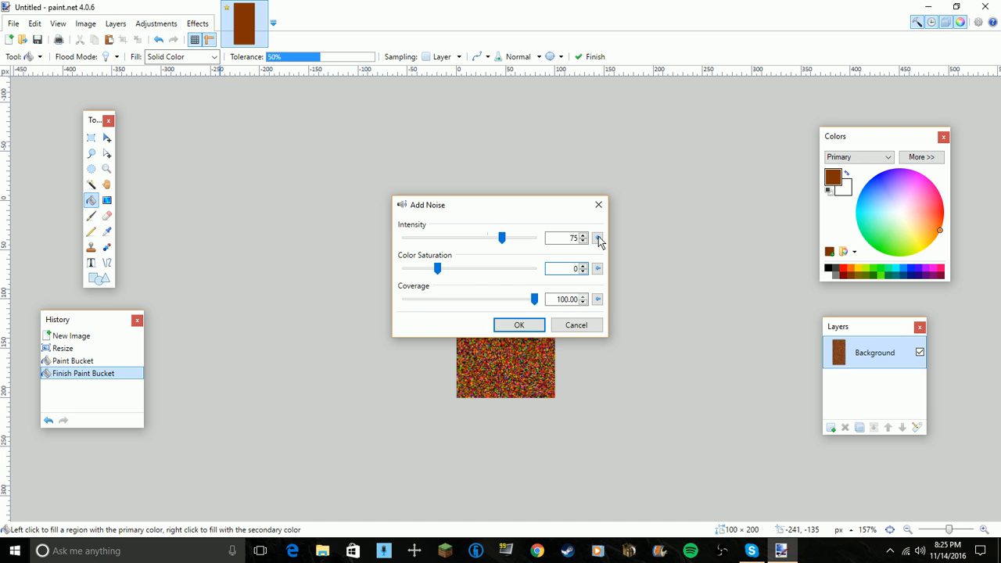
Apply Add Noise at intensity about 75 and full coverage to speckle the brown canvas
left_click(519, 323)
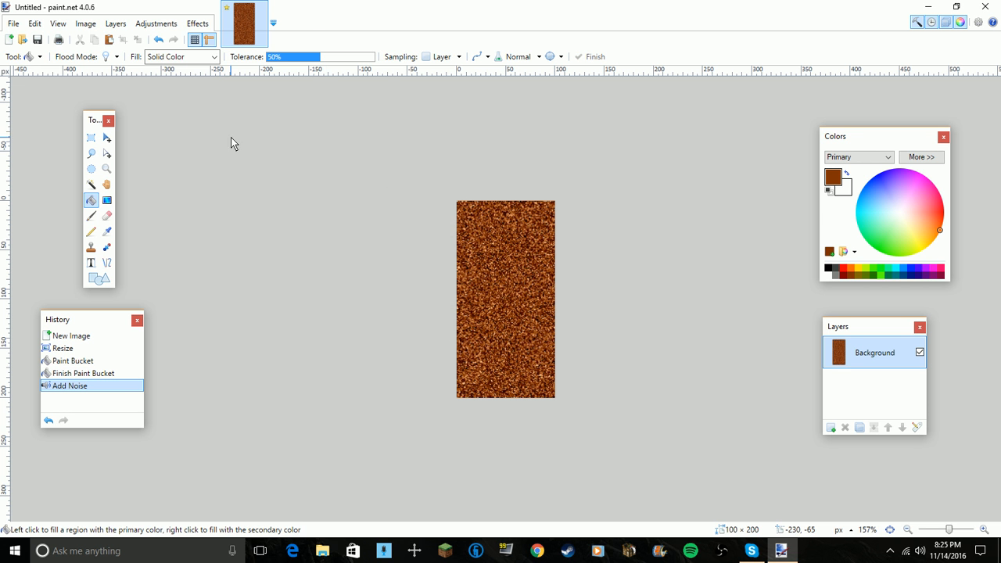
left_click(197, 24)
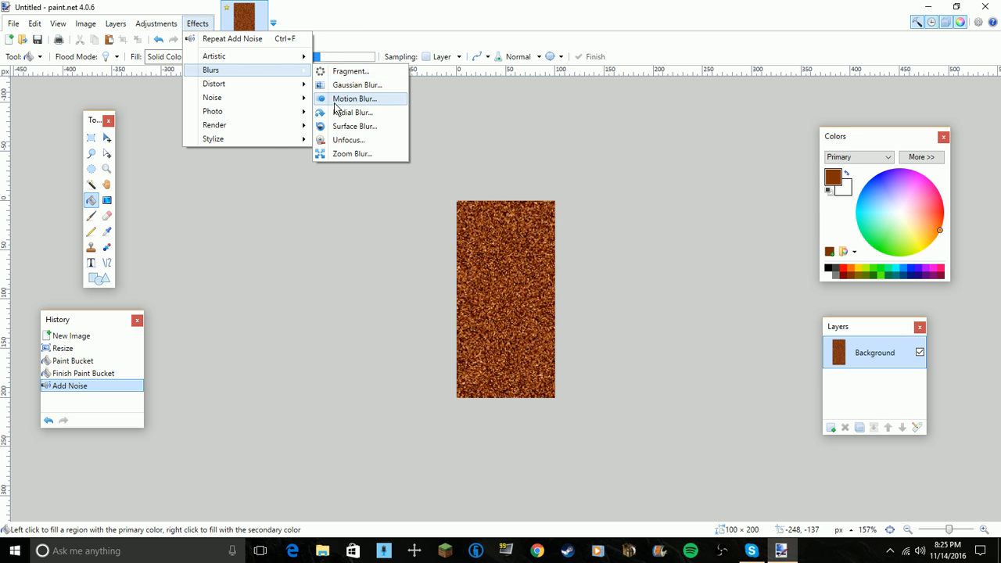
In Motion Blur, rotate the blur direction to a steep diagonal and start lengthening the streaks
left_click(354, 97)
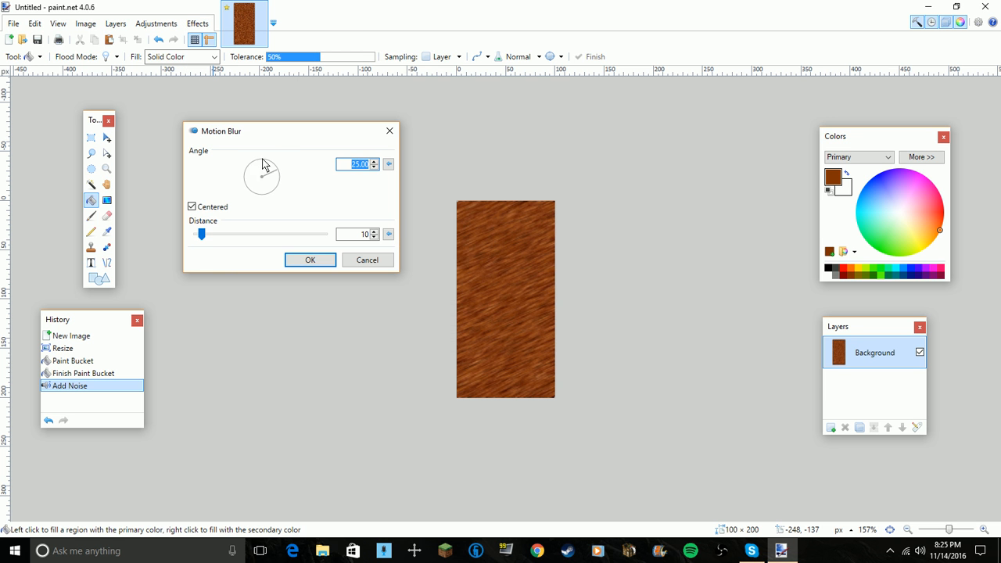
left_click_drag(269, 169, 250, 164)
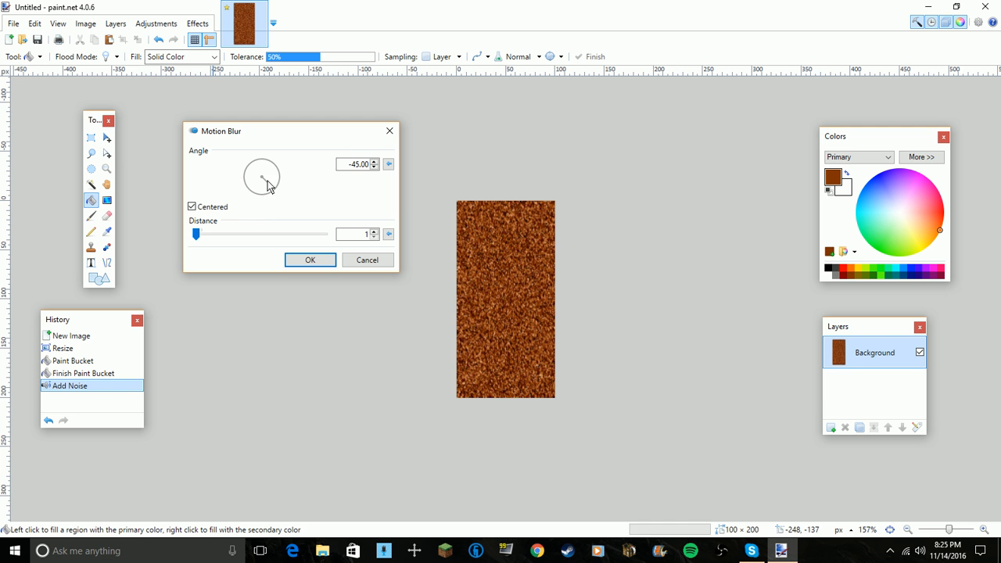
left_click_drag(266, 188, 262, 164)
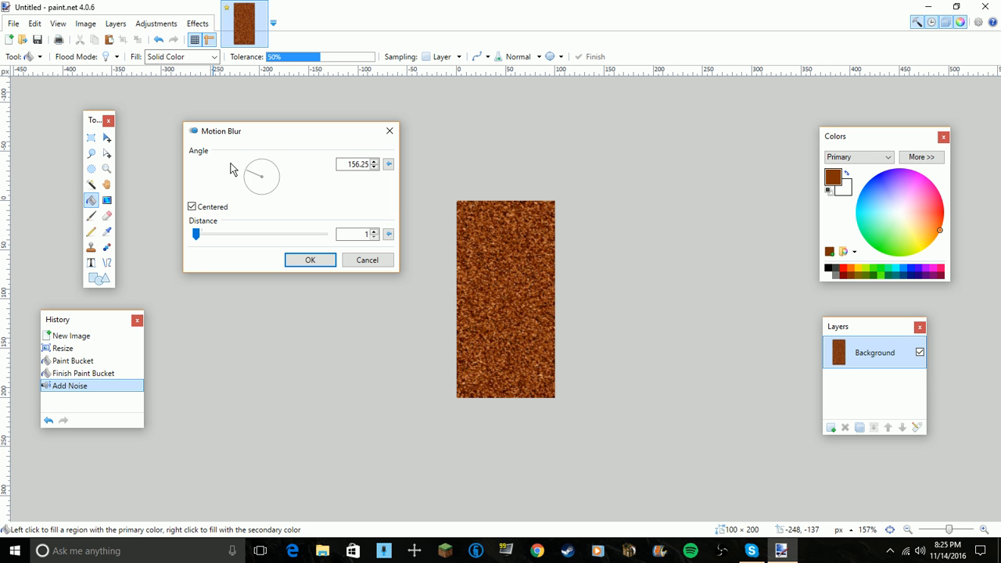
left_click_drag(197, 235, 211, 234)
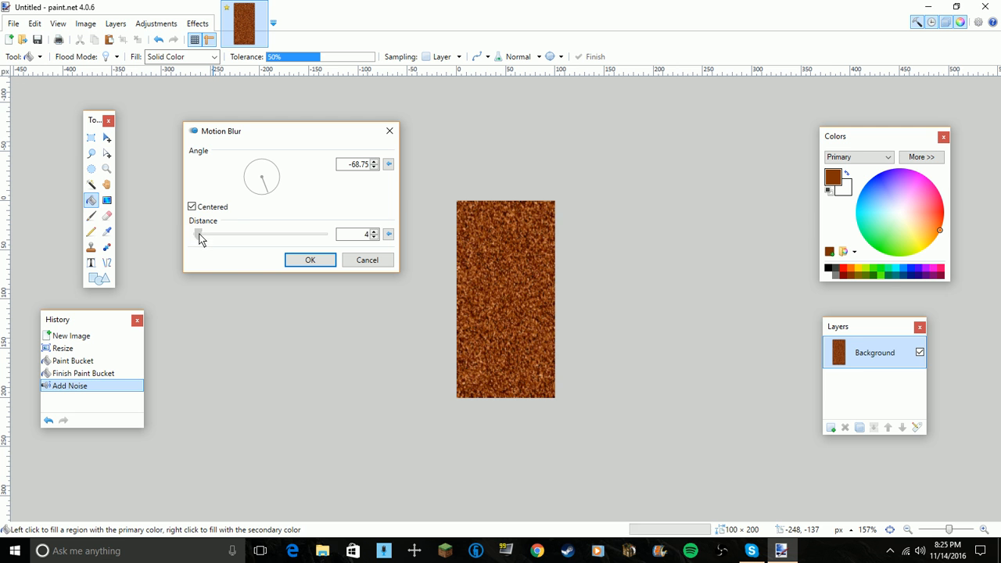
left_click_drag(197, 235, 215, 235)
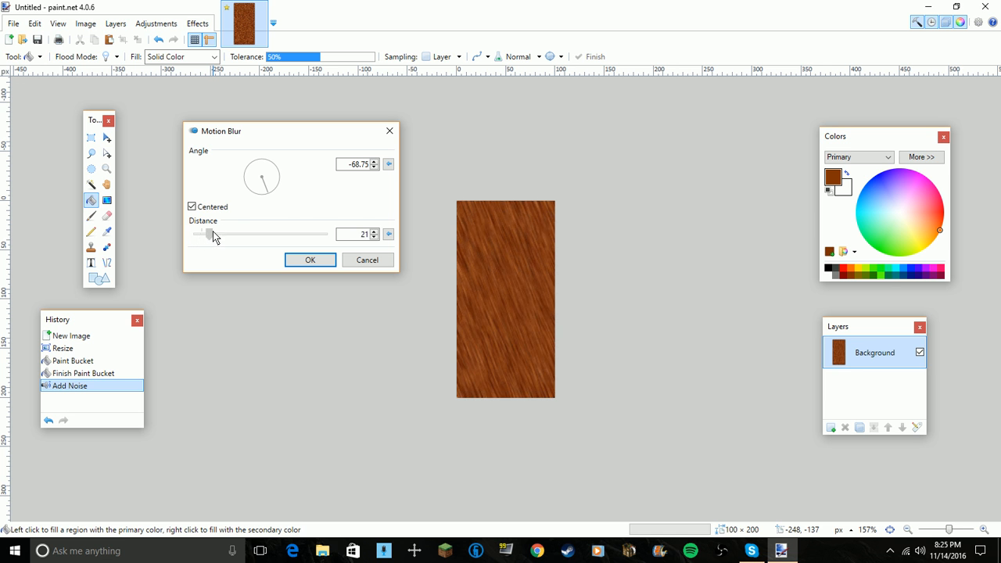
Settle the blur at distance 16 and angle about 55, then apply it for a wood-grain look
left_click_drag(203, 235, 325, 234)
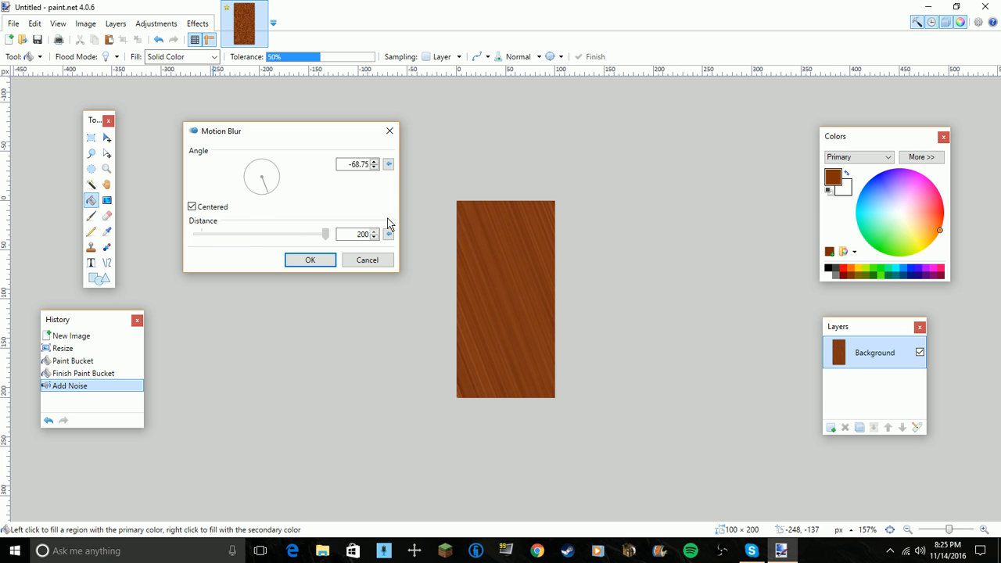
left_click_drag(326, 235, 265, 235)
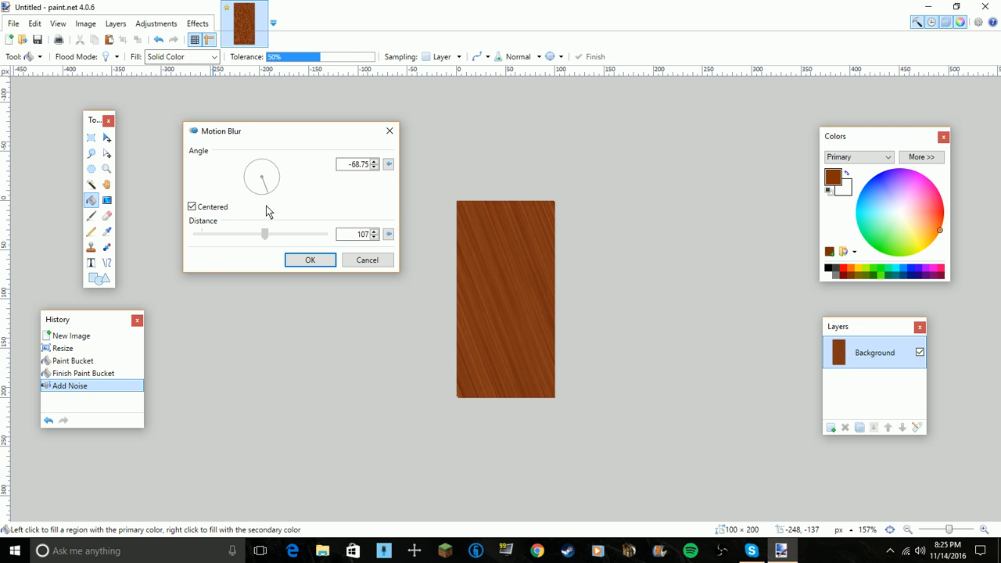
left_click_drag(264, 235, 207, 235)
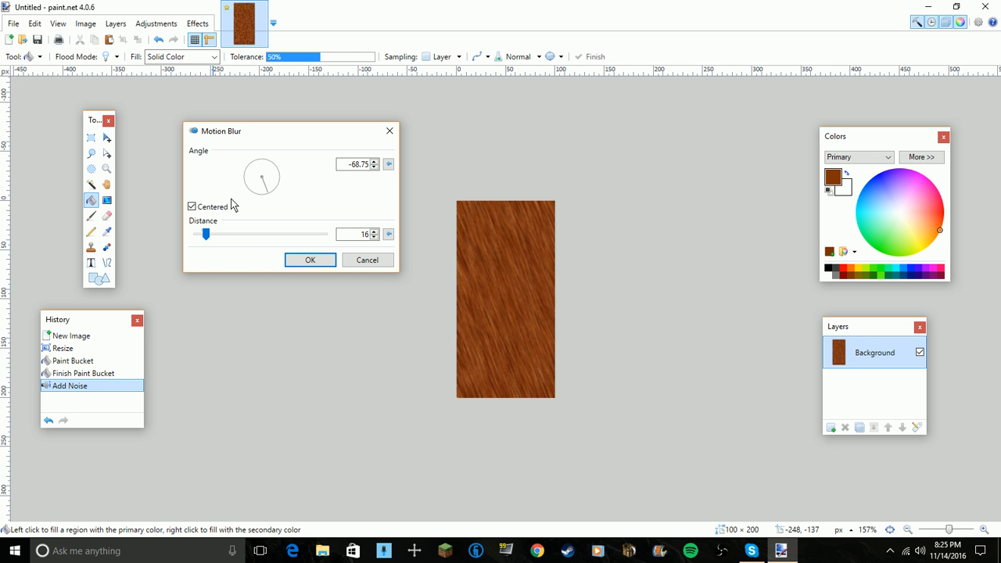
left_click_drag(250, 191, 272, 164)
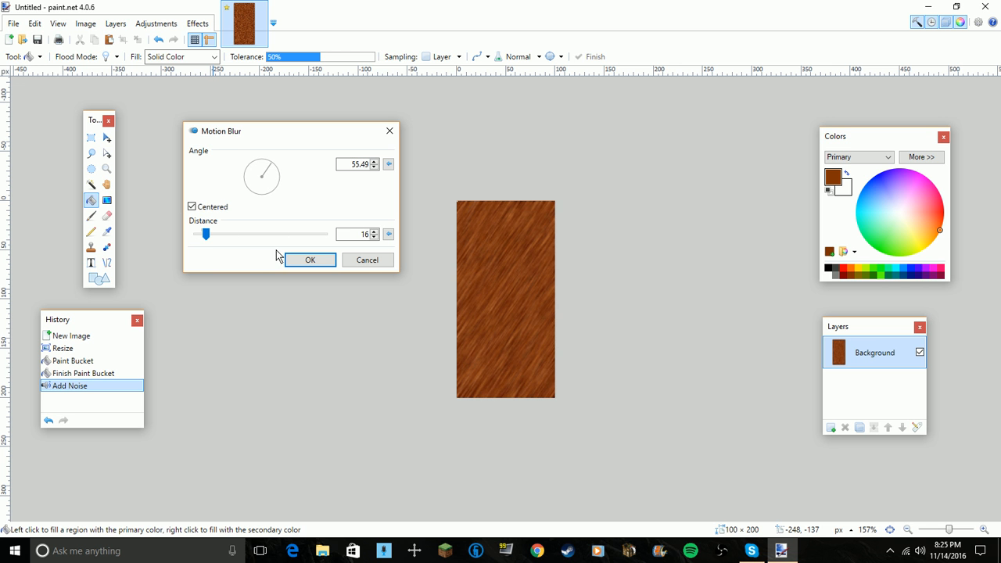
left_click(310, 260)
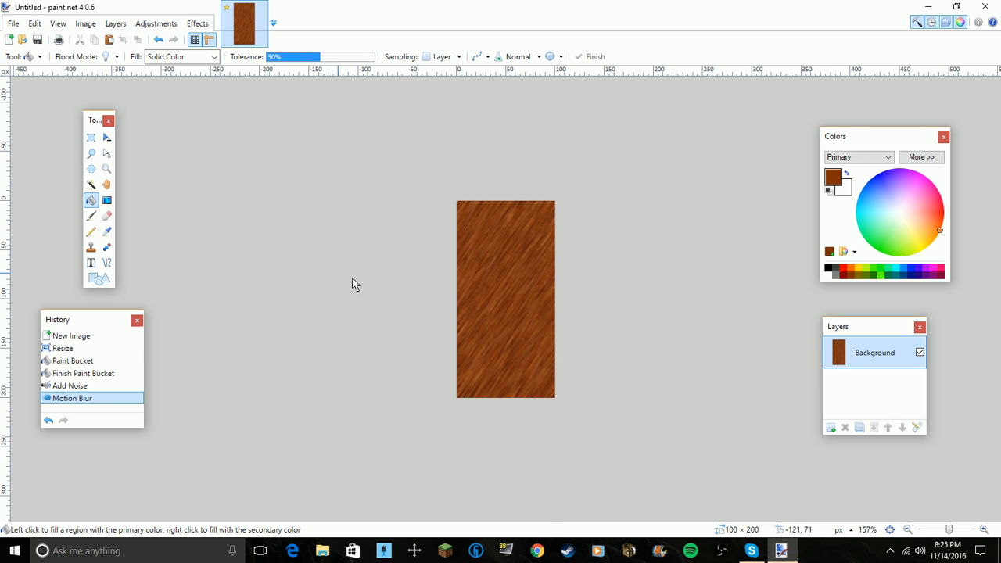
mouse_move(851, 535)
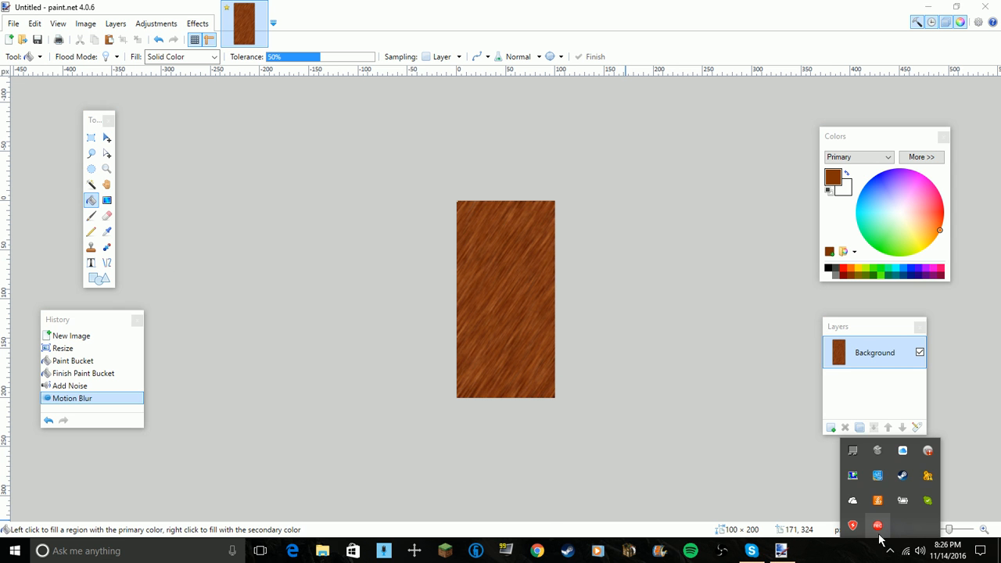
mouse_move(748, 479)
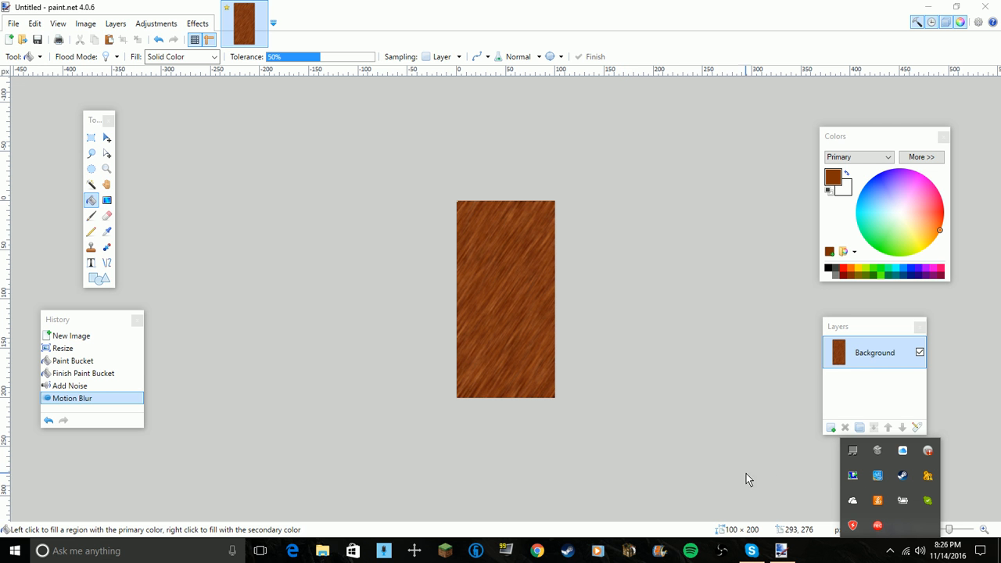